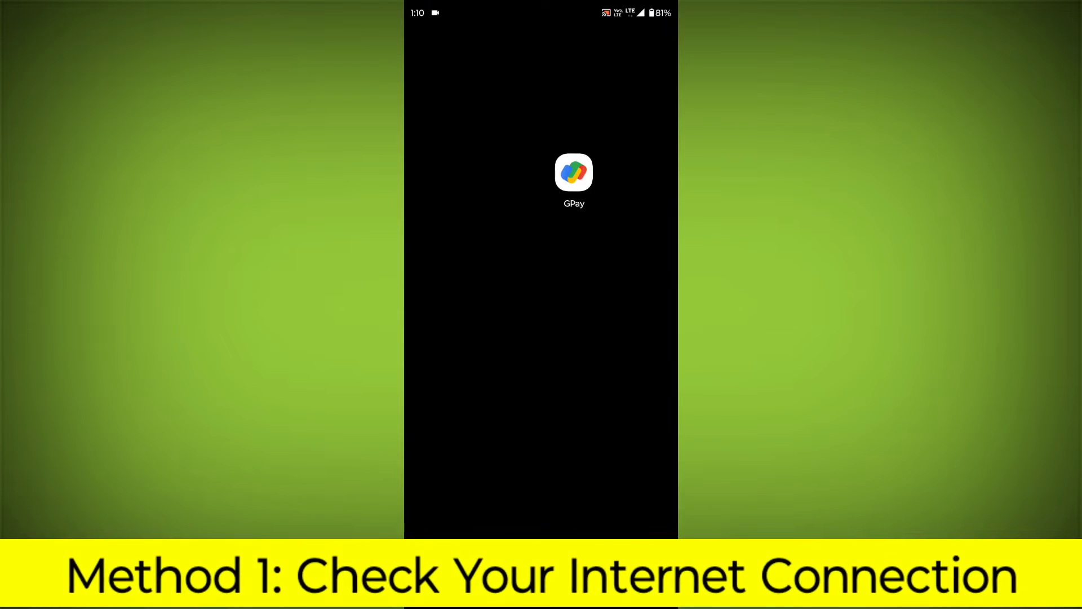
# Step: Toggle the Wi-Fi tile in Quick Settings to check connectivity, keeping mobile data on LTE
pyautogui.scroll(-3)
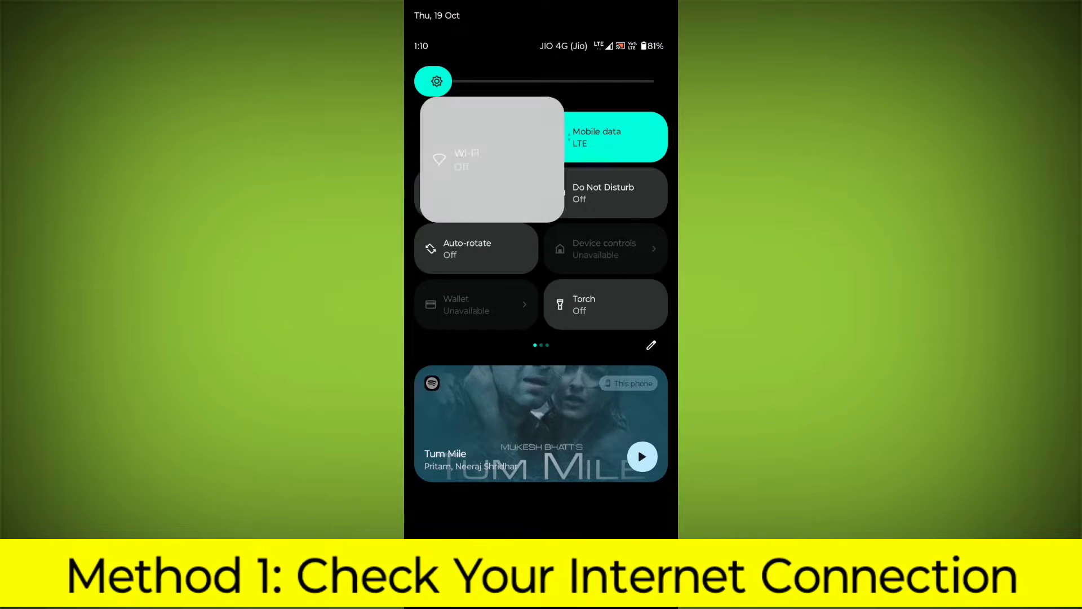
pyautogui.click(467, 160)
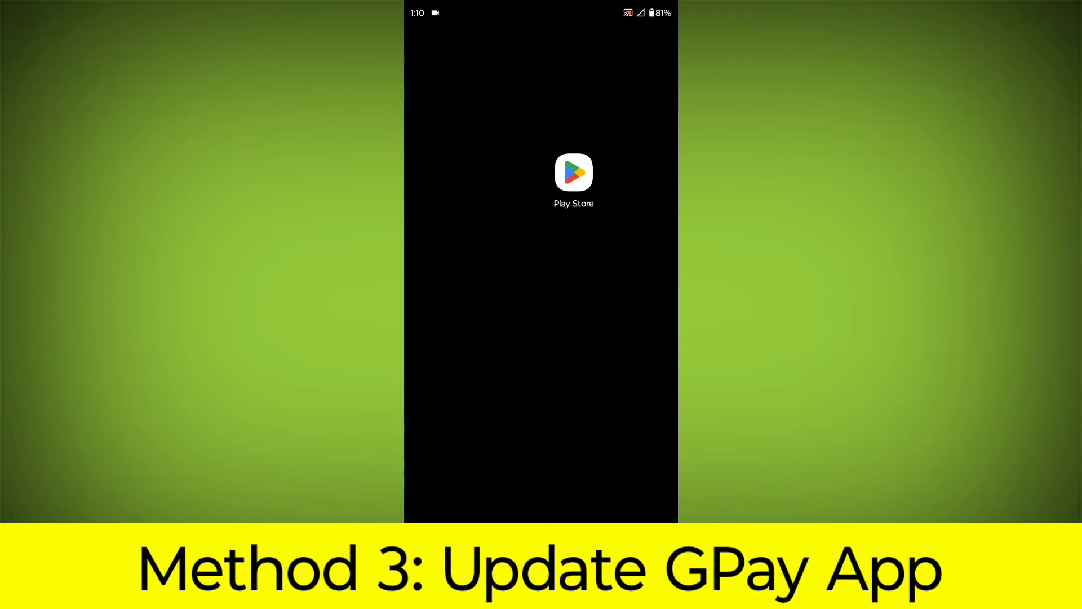
# Step: Start updating 'Google Pay: Secure UPI payment' from its Play Store listing
pyautogui.click(574, 173)
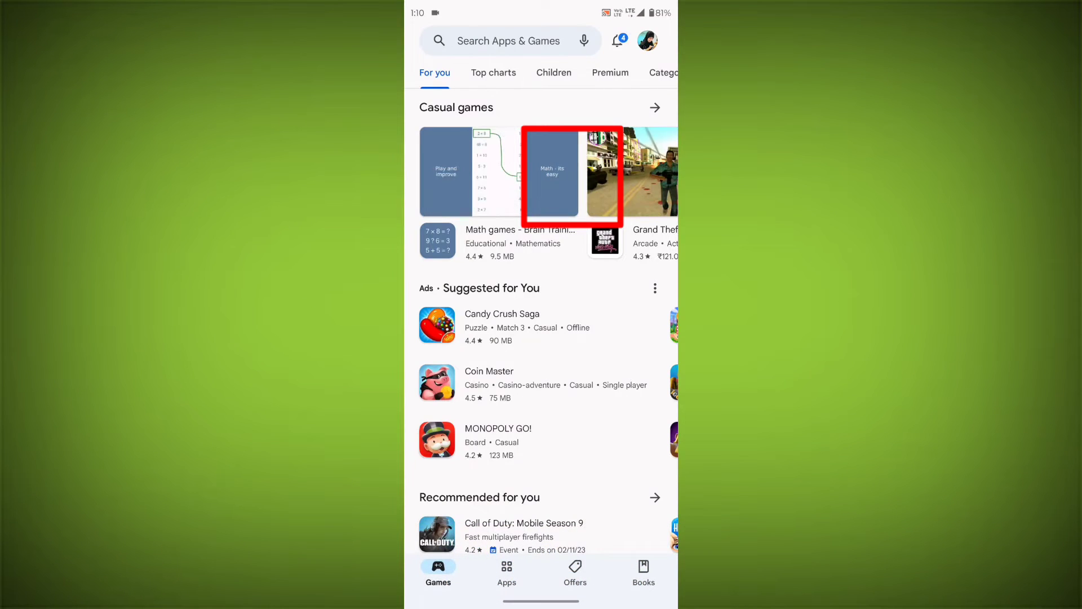
pyautogui.click(508, 41)
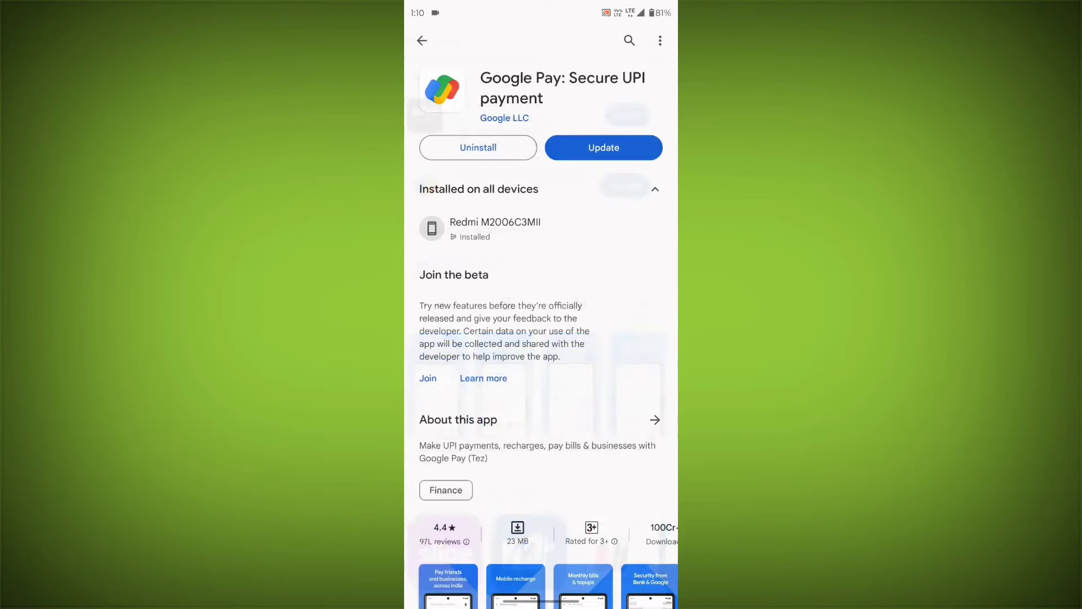
pyautogui.click(603, 147)
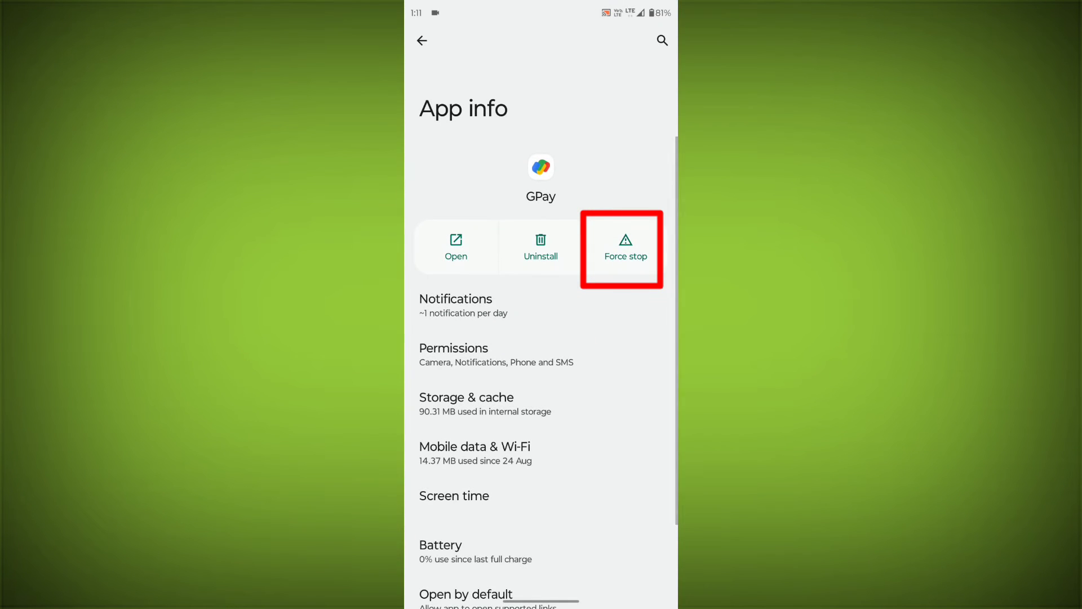
# Step: Force-stop GPay, clear its cache to 0 B and request clearing its storage
pyautogui.click(626, 244)
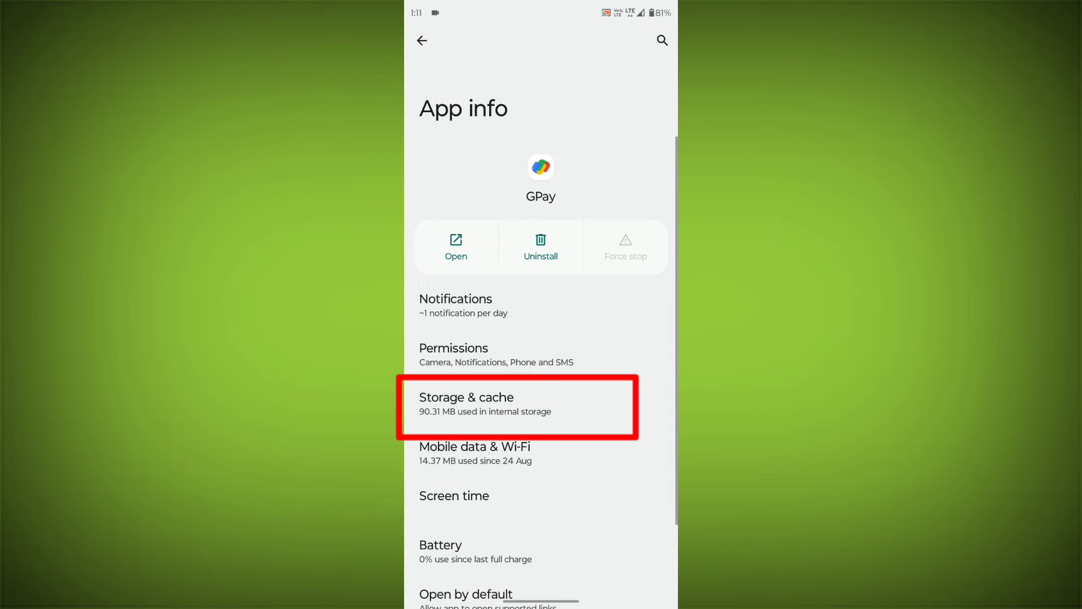
pyautogui.click(512, 407)
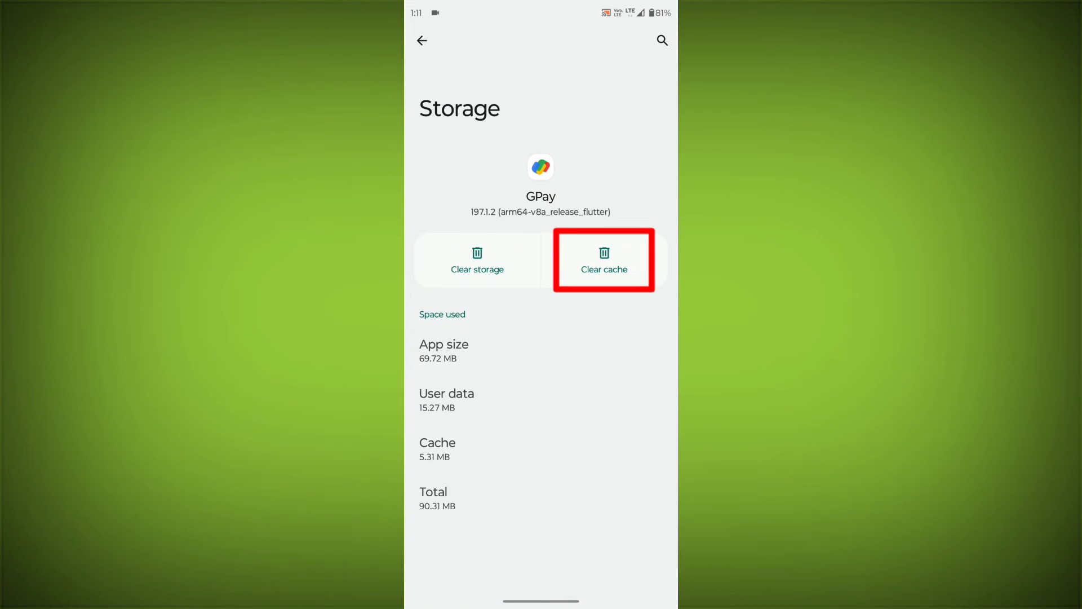
pyautogui.click(604, 260)
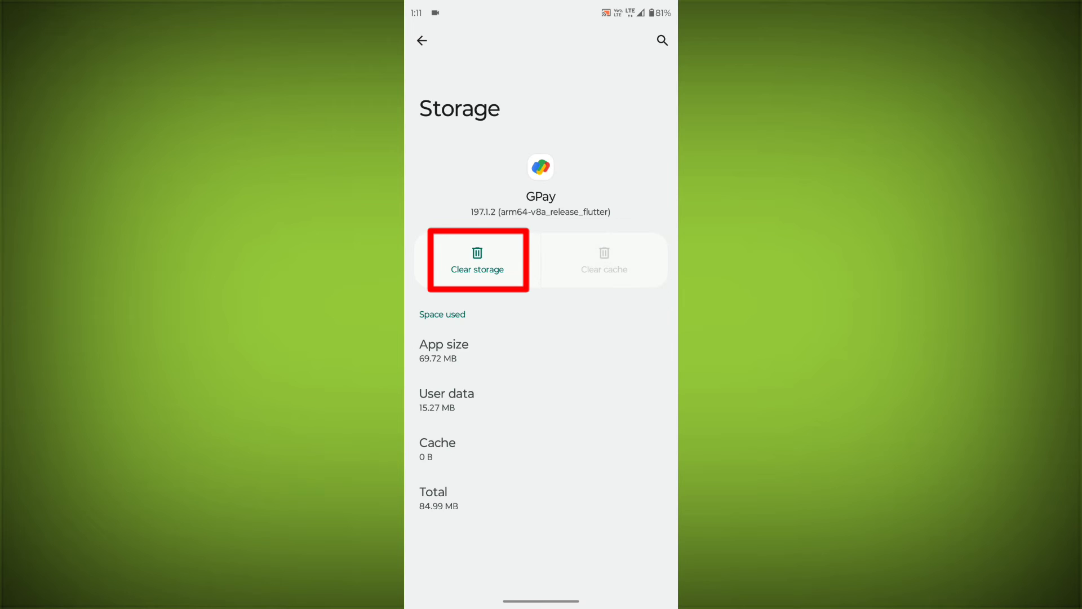
pyautogui.click(477, 261)
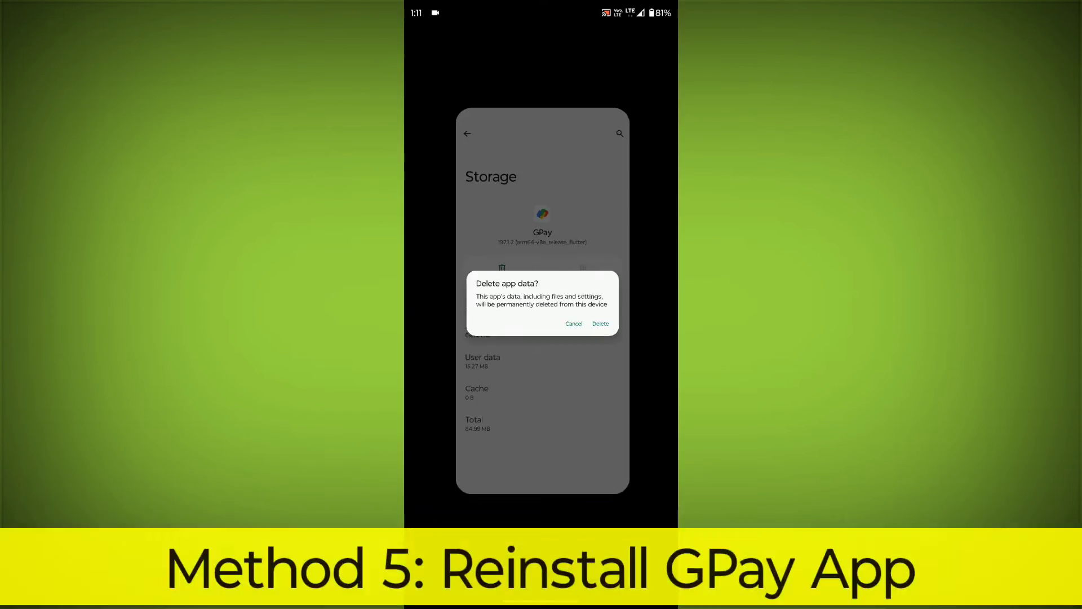
# Step: Confirm deleting GPay's app data and drag its home-screen icon onto Uninstall
pyautogui.click(600, 324)
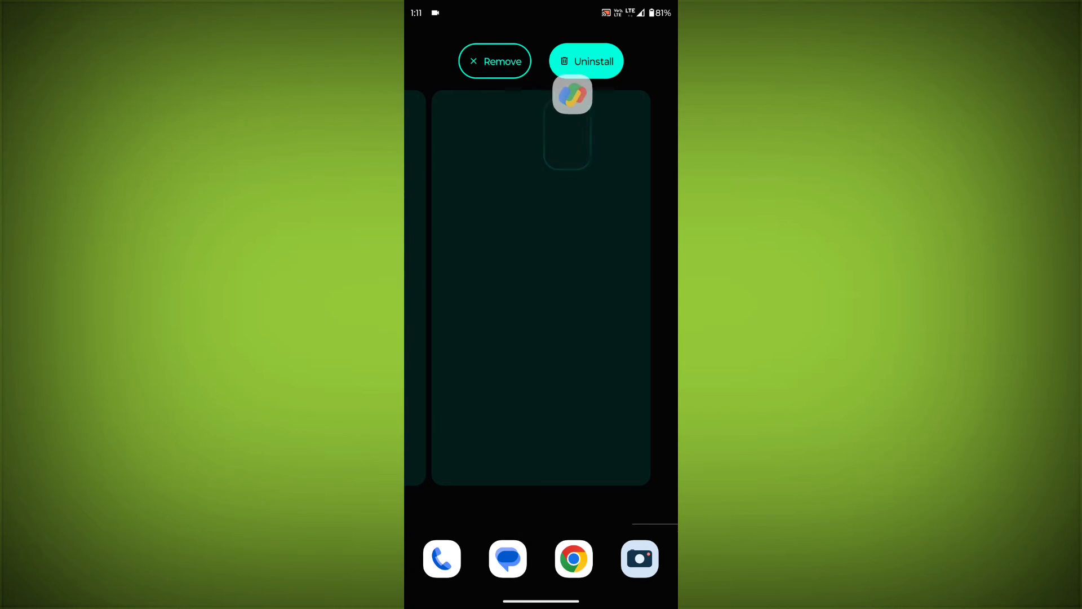
pyautogui.moveTo(570, 95); pyautogui.dragTo(604, 79)
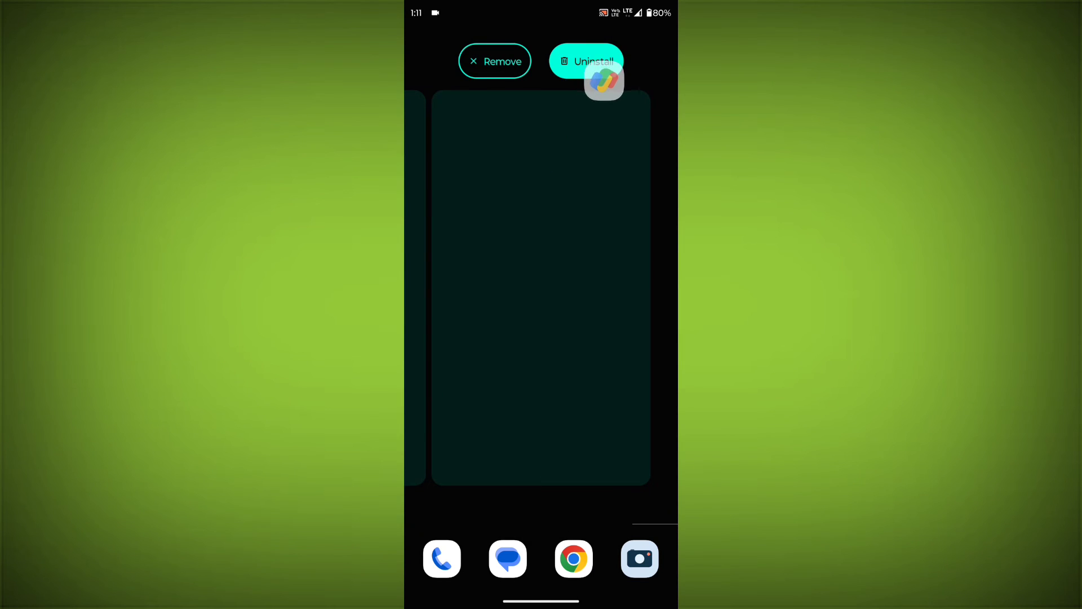
pyautogui.moveTo(605, 79); pyautogui.dragTo(566, 211)
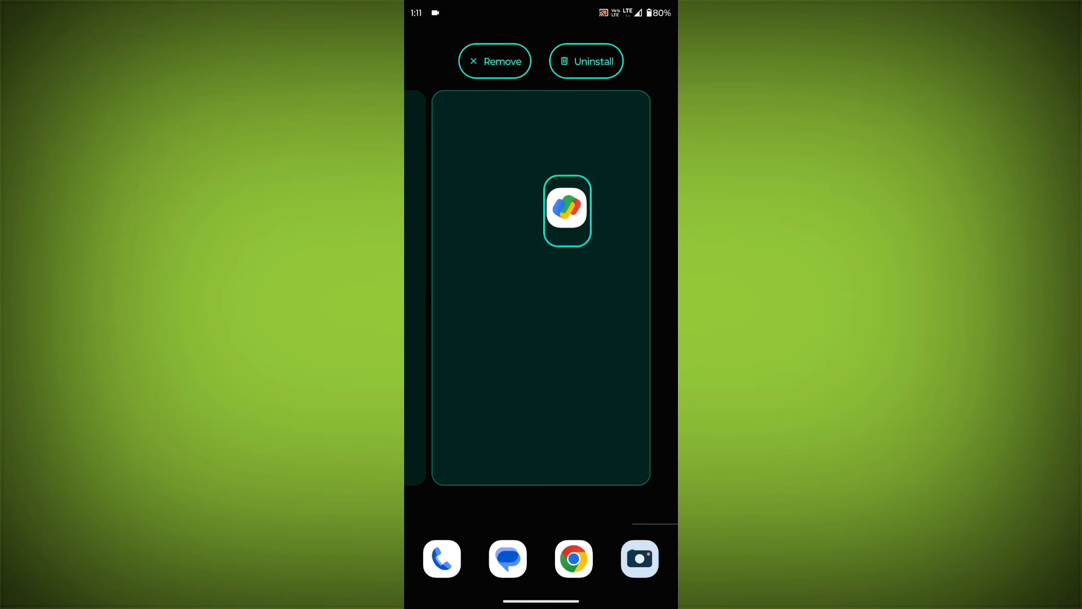